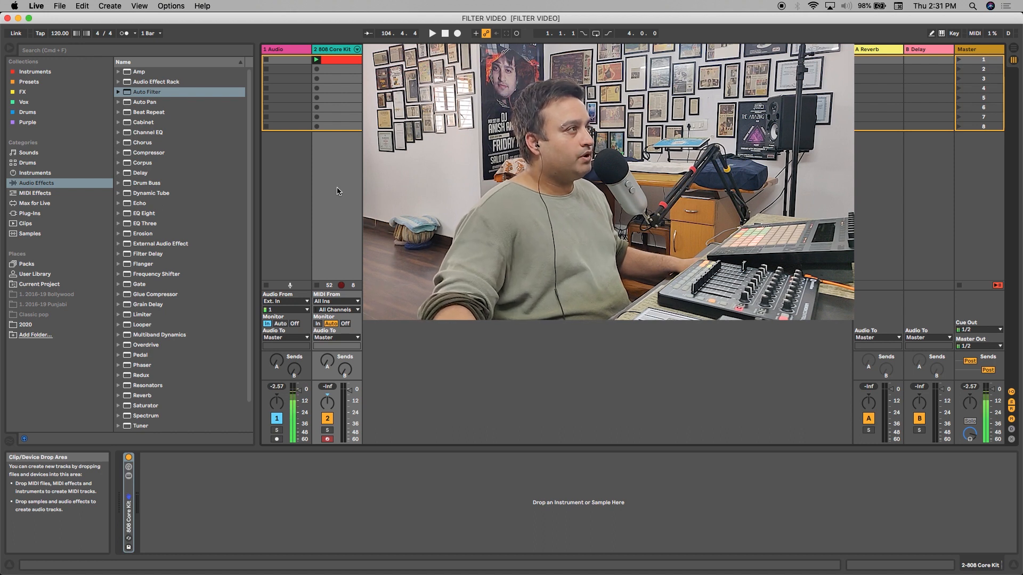
Step: Load an Audio Effect Rack with an Auto Filter onto the 808 Core Kit track
{"action": "left_click", "coordinate": [146, 92]}
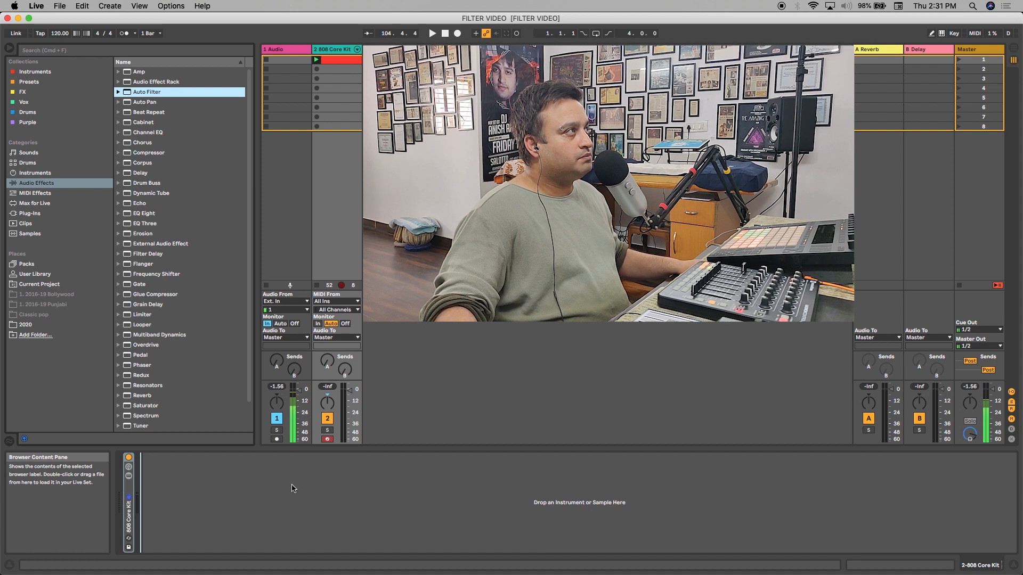
{"action": "double_click", "coordinate": [146, 92]}
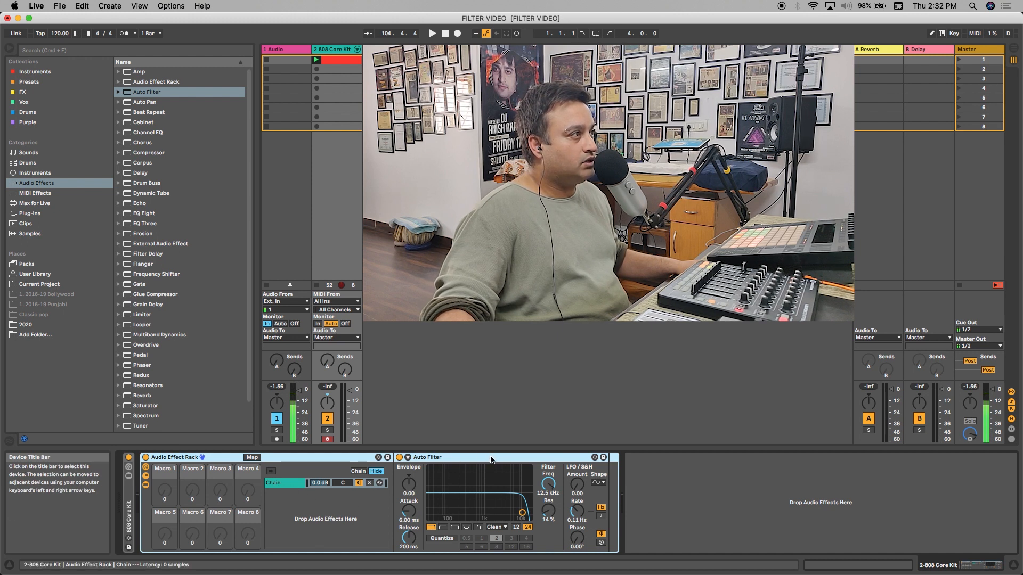
Step: Rename the first chain LP and create a second empty chain named HP
{"action": "left_click", "coordinate": [274, 483]}
{"action": "type", "text": "LP"}
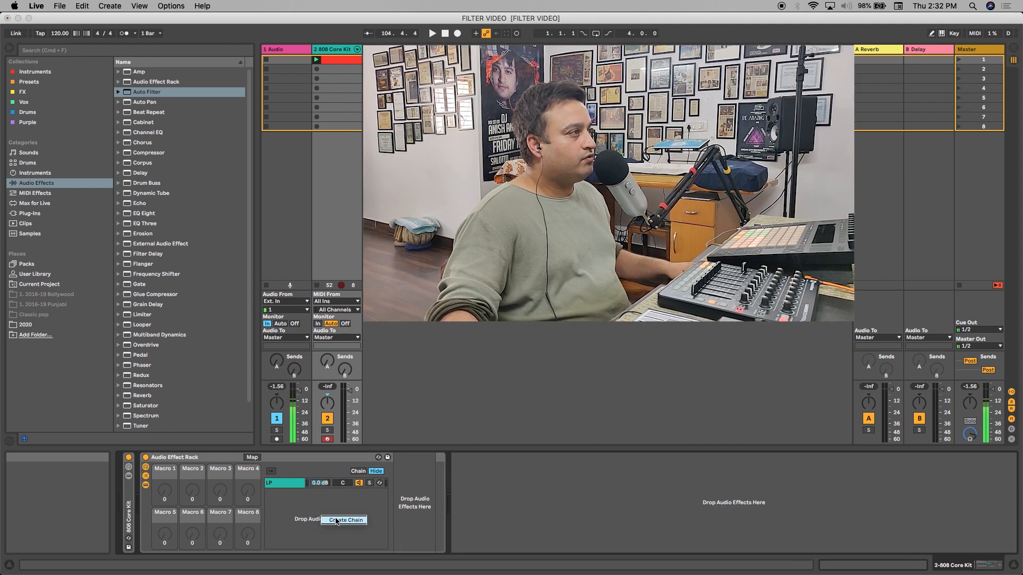
{"action": "left_click", "coordinate": [344, 520]}
{"action": "type", "text": "HP"}
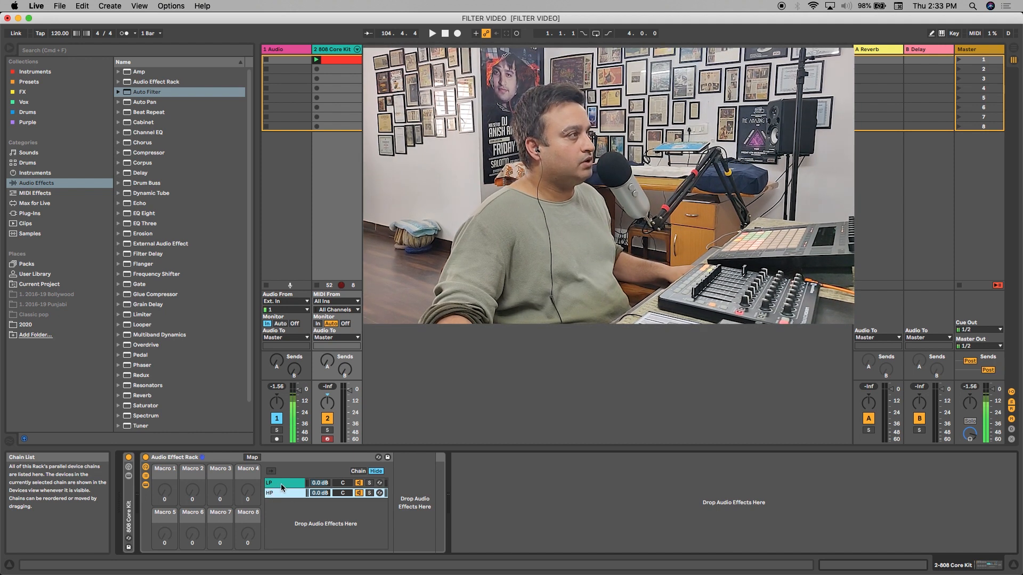
Step: Copy the Auto Filter into the HP chain and set its filter type to highpass
{"action": "left_click", "coordinate": [283, 483]}
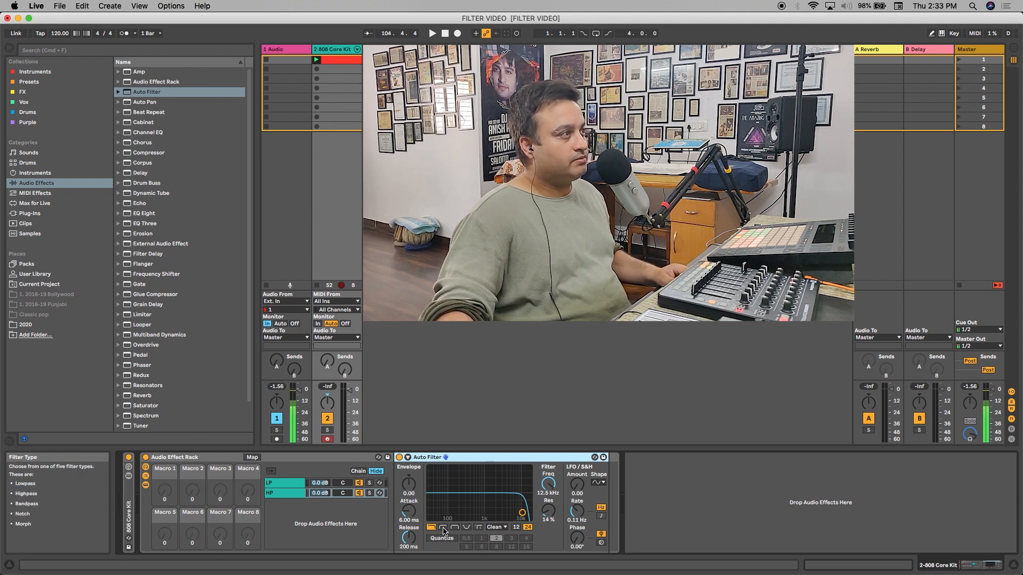
{"action": "left_click", "coordinate": [269, 482]}
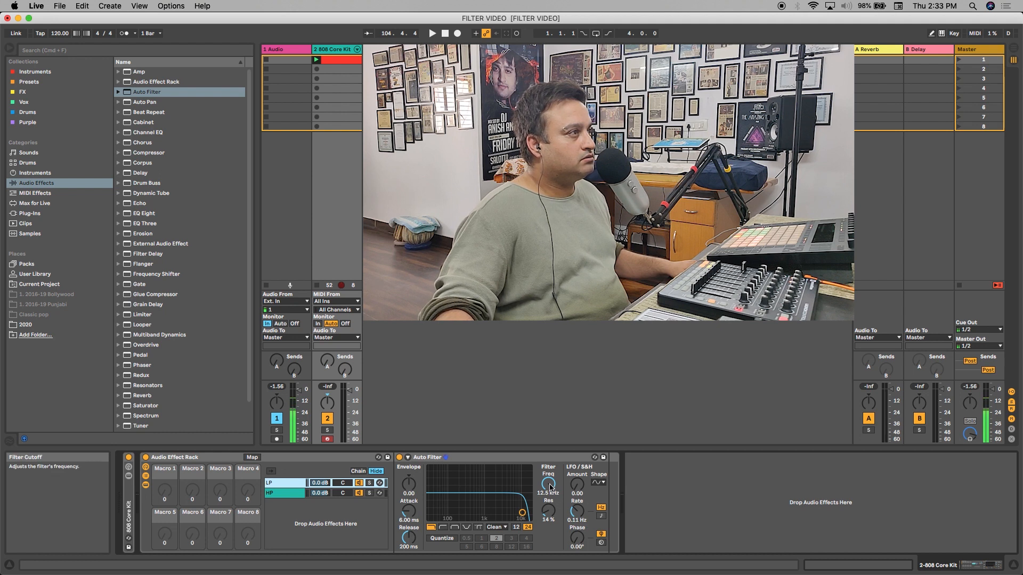
Step: Map both Auto Filter Freq knobs to Macro 1 and name the macro FILTER
{"action": "right_click", "coordinate": [548, 486]}
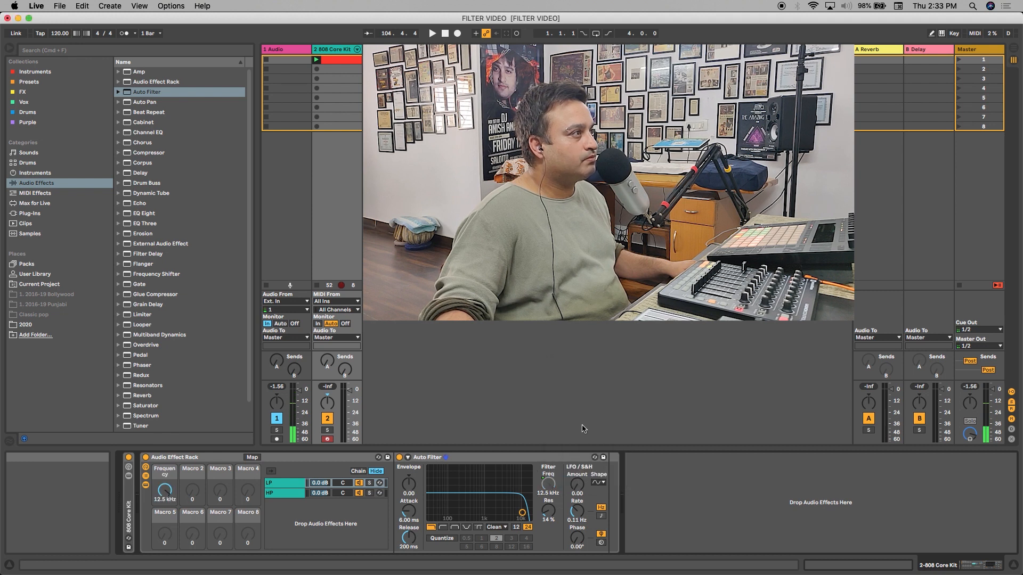
{"action": "left_click", "coordinate": [269, 493]}
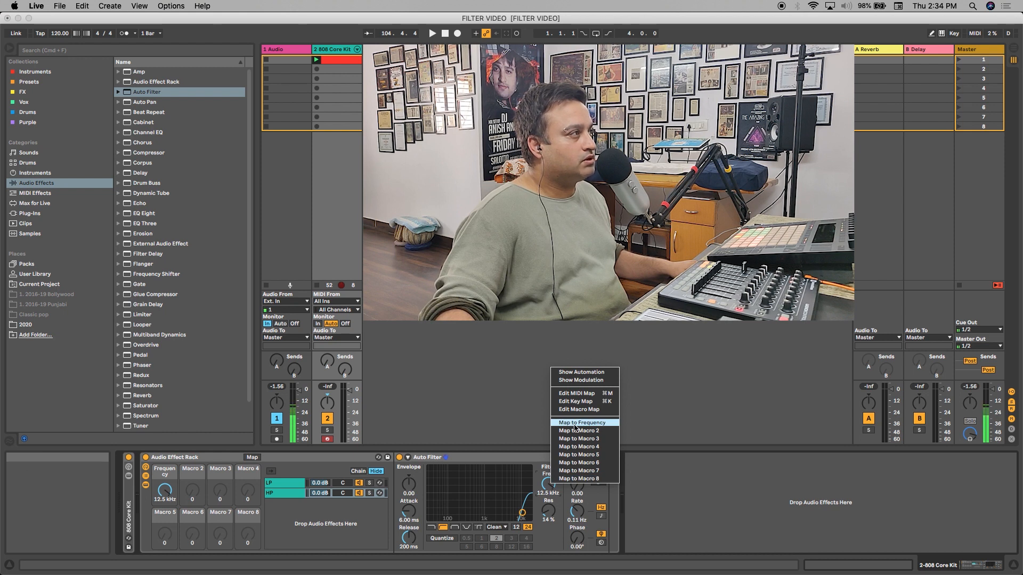
{"action": "left_click", "coordinate": [165, 472]}
{"action": "type", "text": "FILTER"}
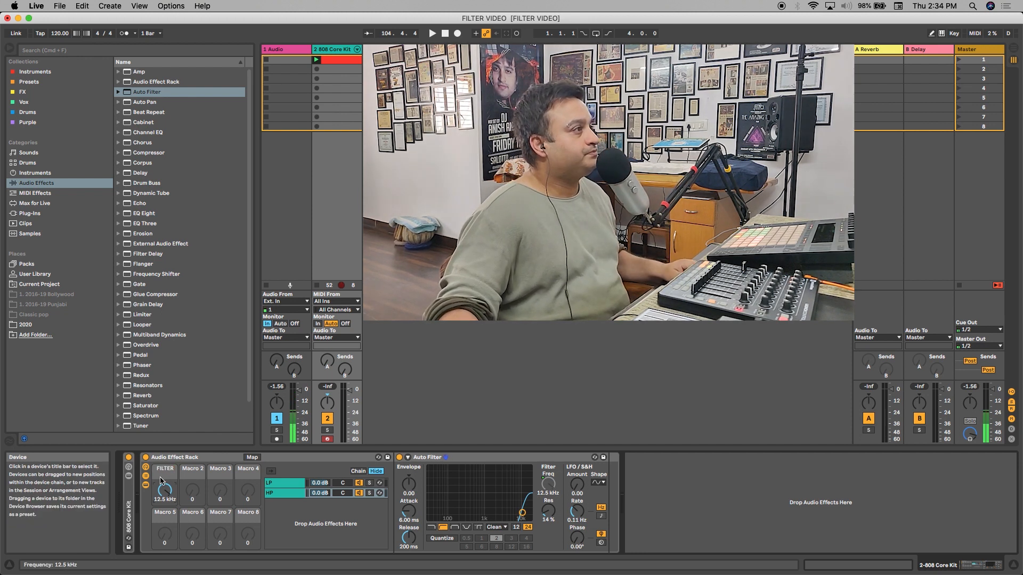
Step: Create a third chain named 808 and show the Chain Select Editor
{"action": "left_click", "coordinate": [283, 493]}
{"action": "type", "text": "808"}
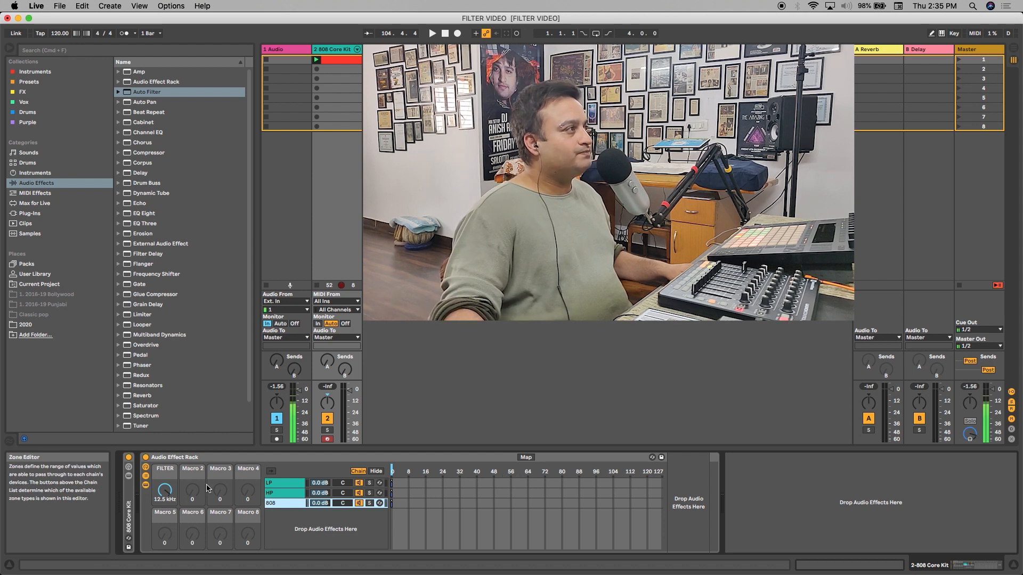
Step: Sweep the FILTER macro down to 26 Hz and launch the 808 Core Kit clip
{"action": "left_click_drag", "start_coordinate": [164, 488], "coordinate": [164, 496]}
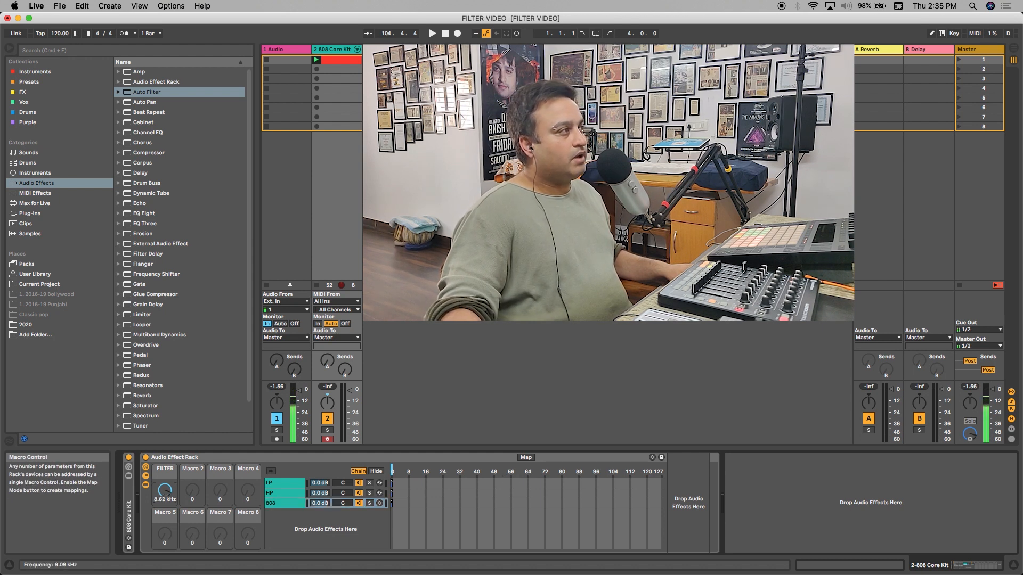
{"action": "left_click_drag", "start_coordinate": [164, 488], "coordinate": [164, 499]}
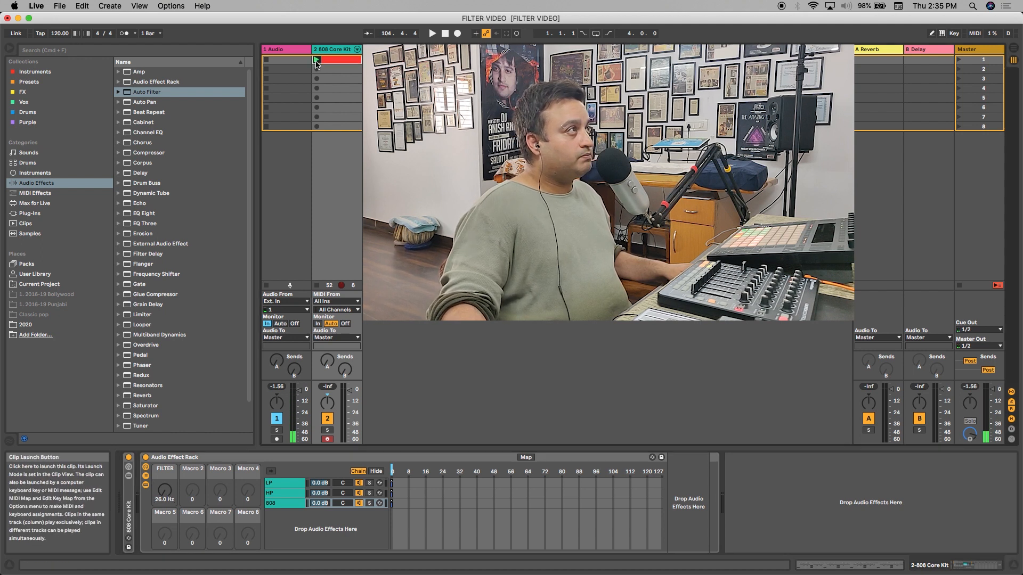
{"action": "left_click", "coordinate": [432, 33]}
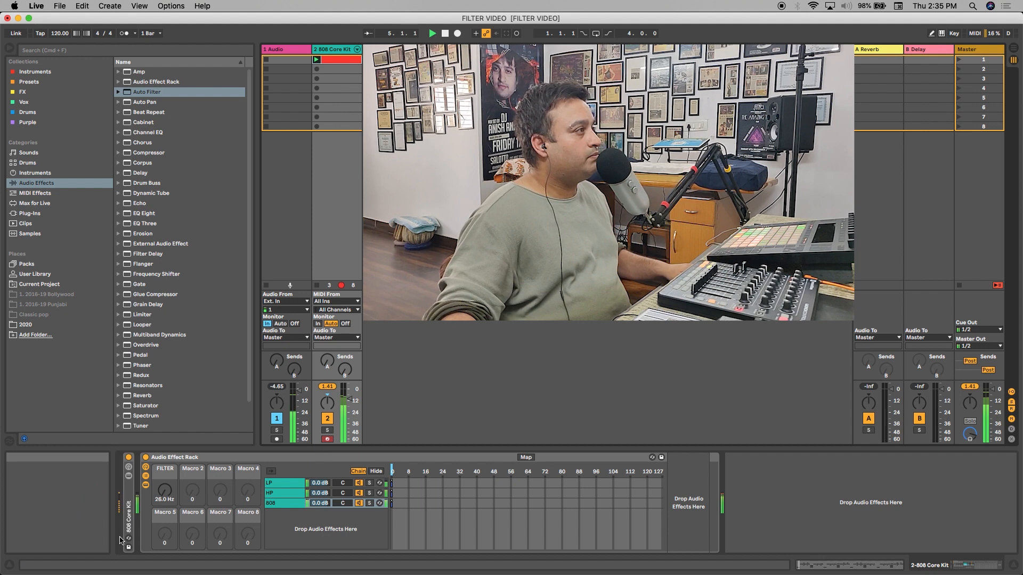
{"action": "left_click_drag", "start_coordinate": [164, 488], "coordinate": [165, 470]}
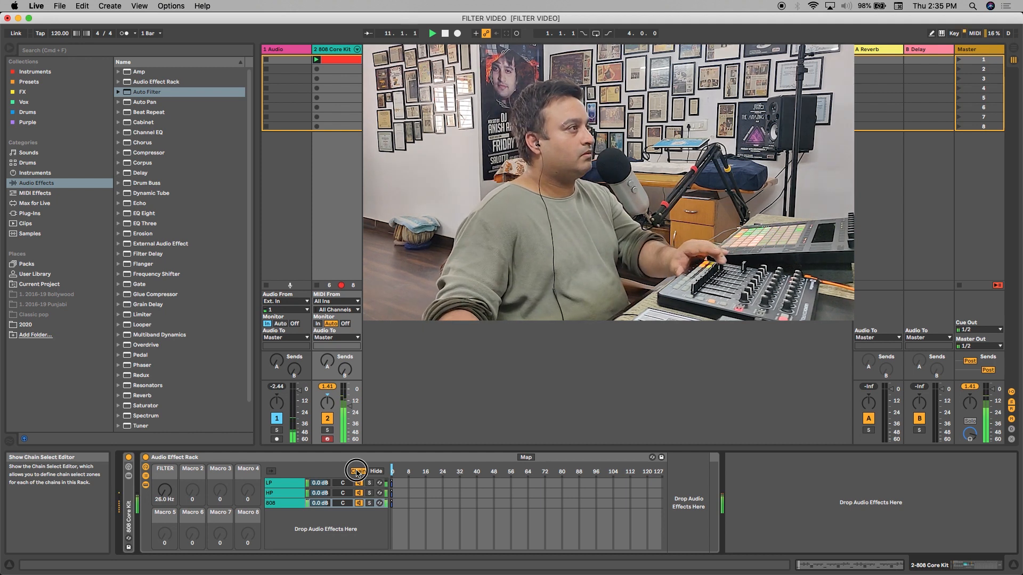
Step: Select the rack's chains and reveal the Chain Select Zone Editor
{"action": "left_click", "coordinate": [356, 470]}
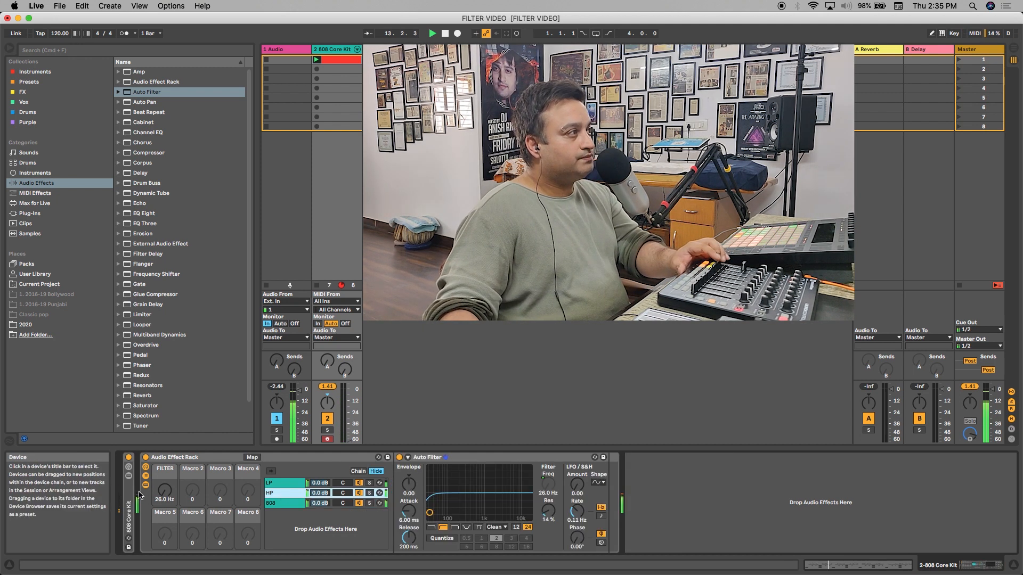
{"action": "left_click", "coordinate": [280, 492]}
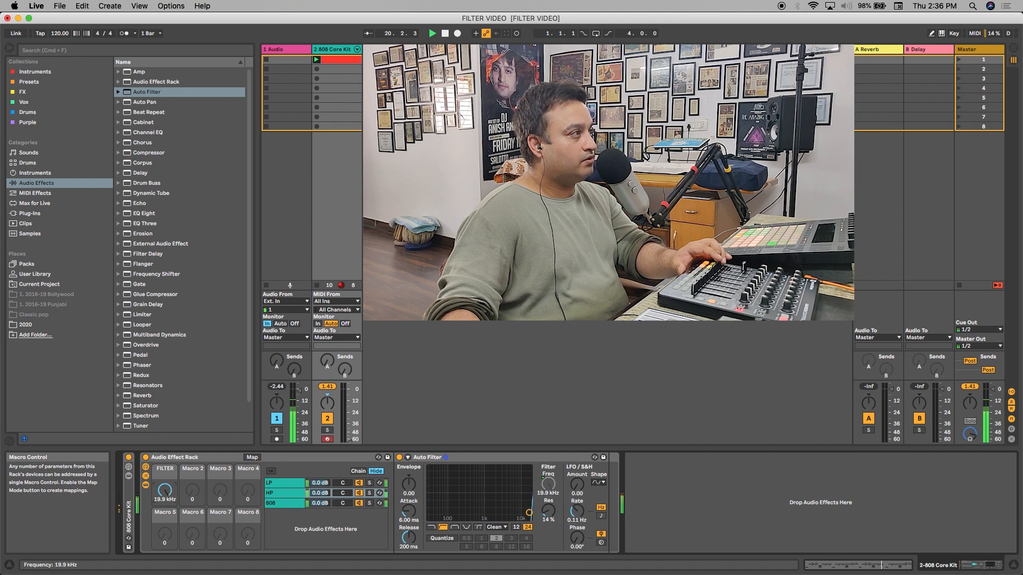
{"action": "mouse_move", "coordinate": [430, 486]}
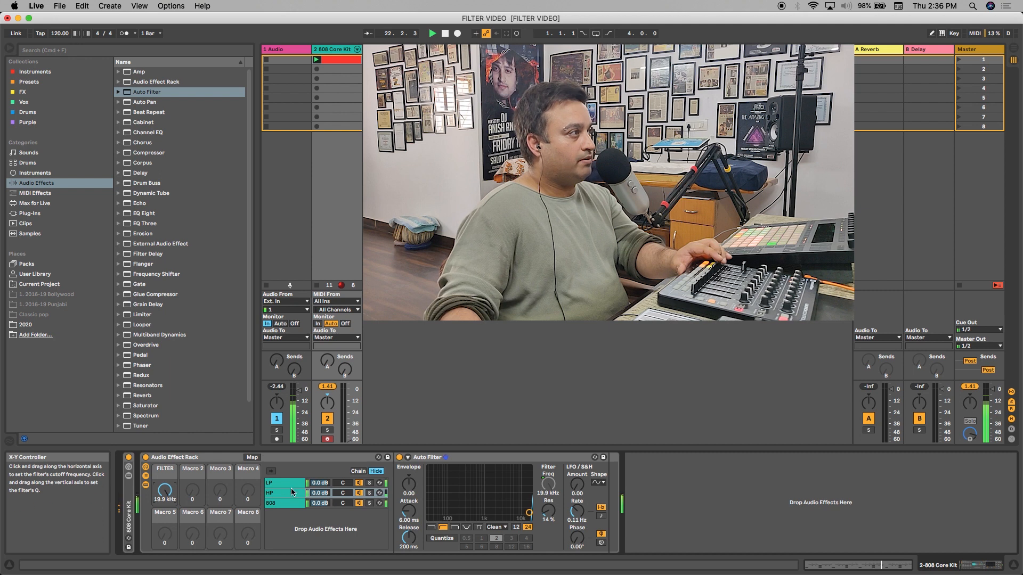
{"action": "left_click", "coordinate": [283, 483]}
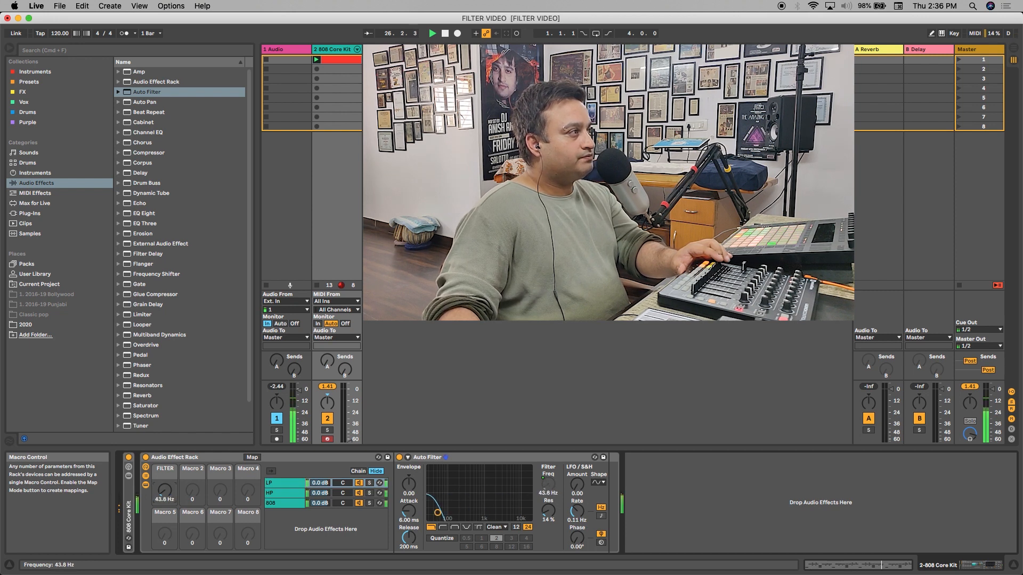
{"action": "left_click", "coordinate": [283, 492]}
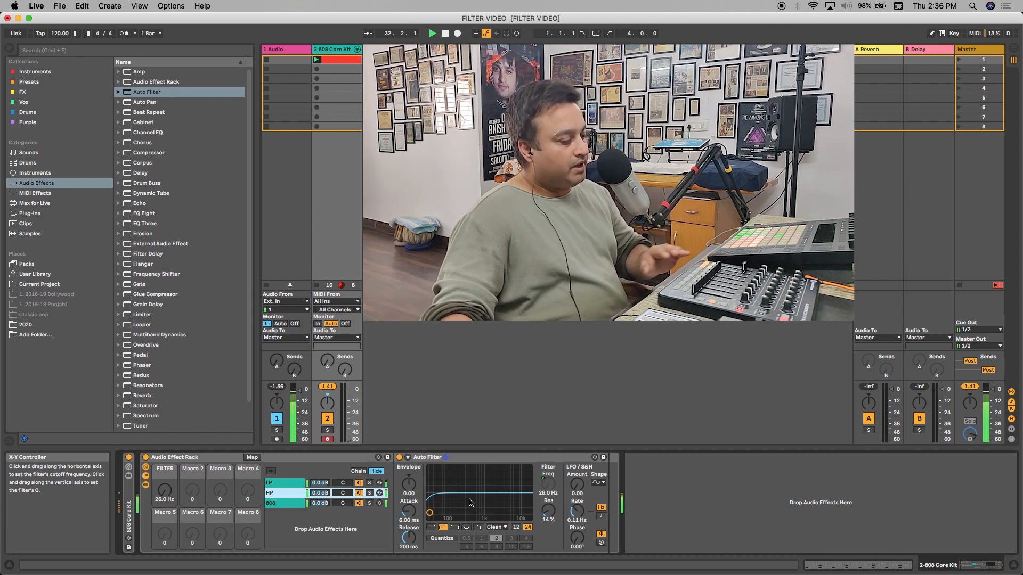
{"action": "left_click", "coordinate": [358, 471]}
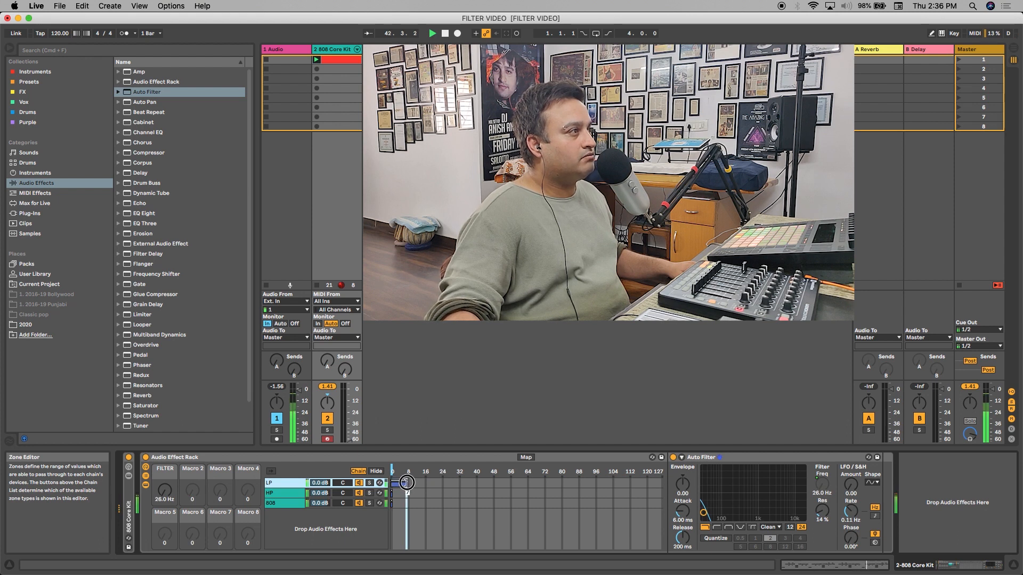
Step: Set the LP zone to about 0–63 and the HP zone to 64–127
{"action": "left_click_drag", "start_coordinate": [405, 481], "coordinate": [489, 476]}
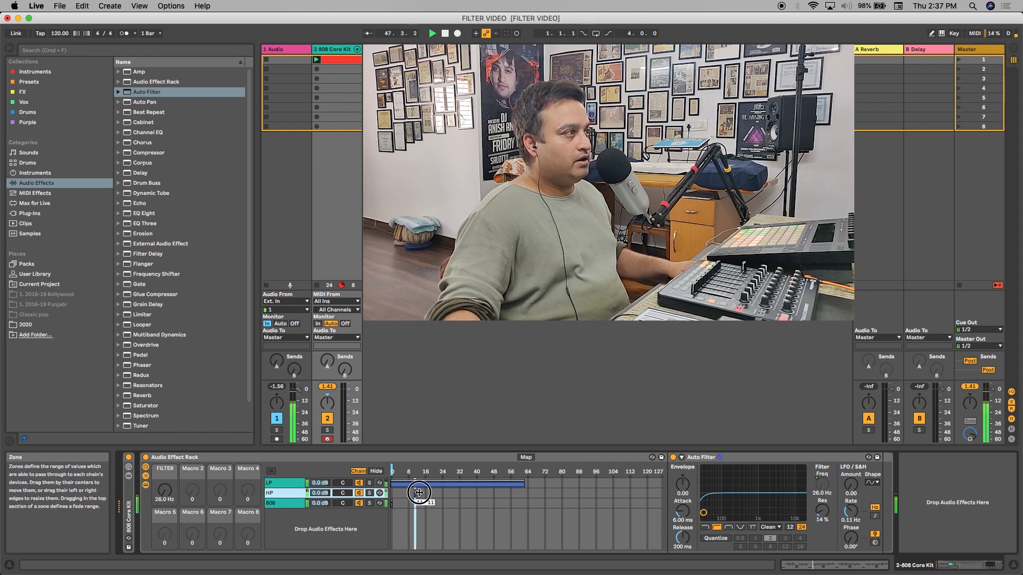
{"action": "left_click_drag", "start_coordinate": [418, 490], "coordinate": [538, 490]}
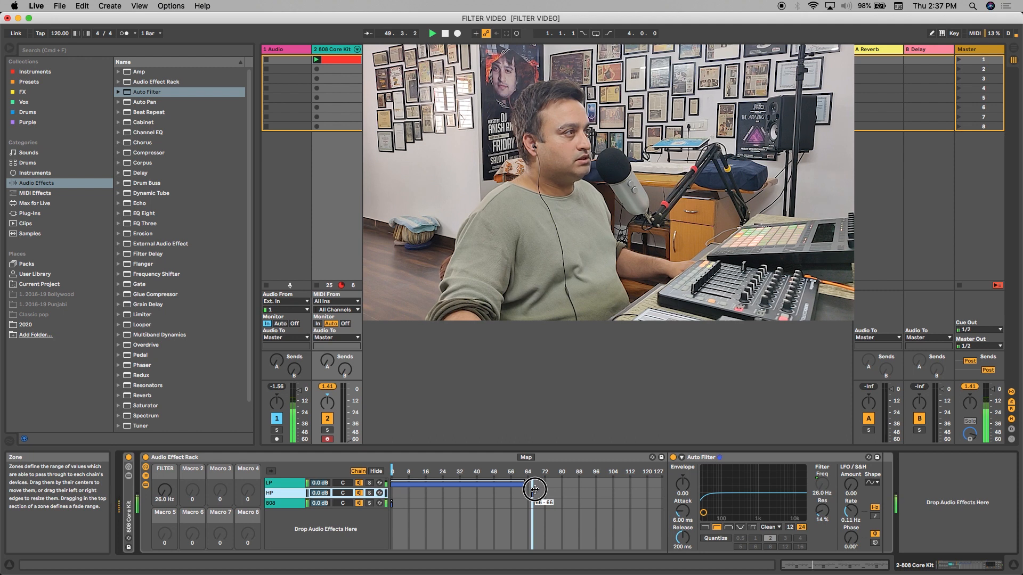
{"action": "left_click_drag", "start_coordinate": [535, 489], "coordinate": [636, 493]}
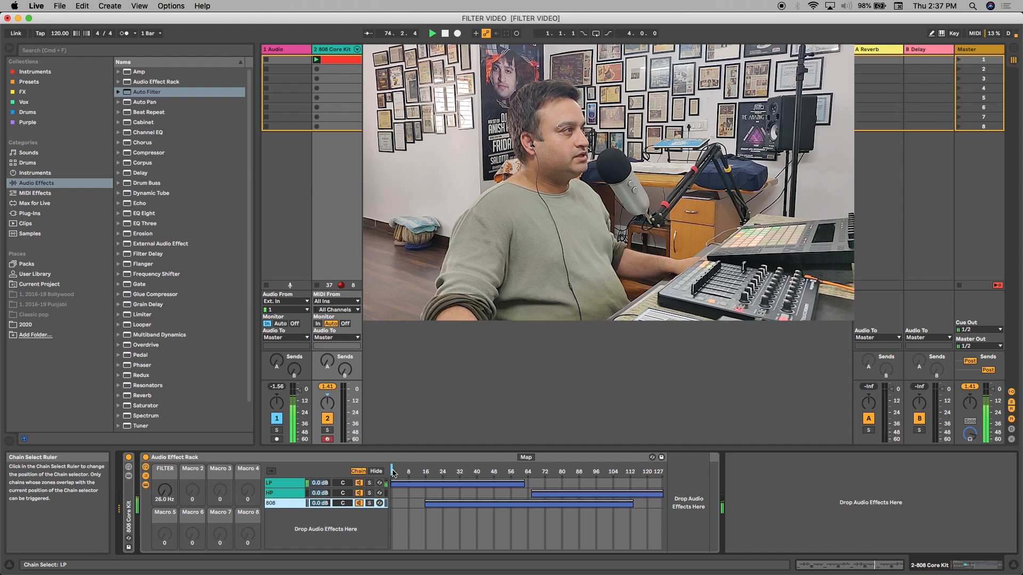
Step: Map the Chain Select Ruler to the FILTER macro and sweep it through the zones to test
{"action": "right_click", "coordinate": [393, 471]}
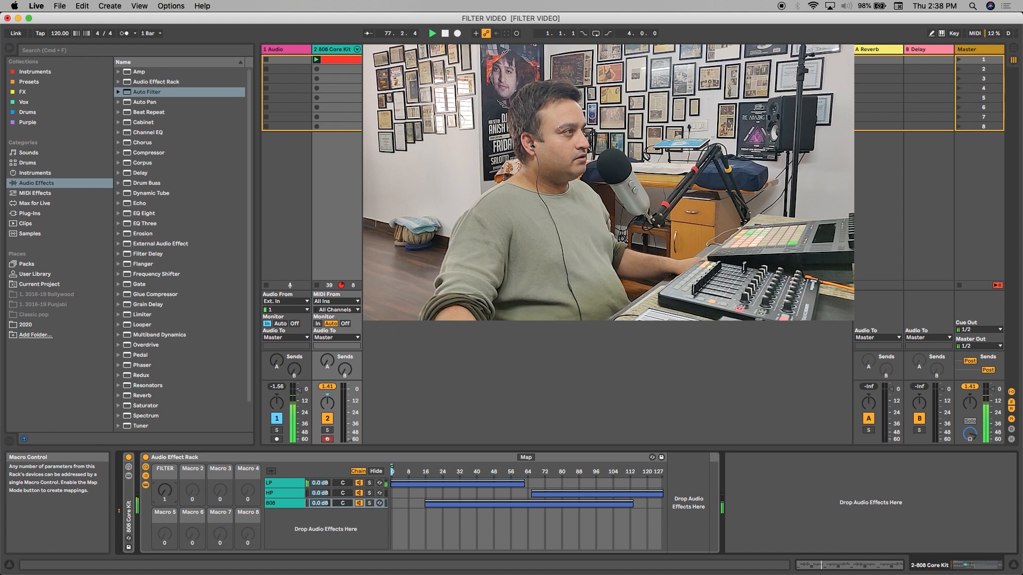
{"action": "left_click_drag", "start_coordinate": [164, 489], "coordinate": [164, 470]}
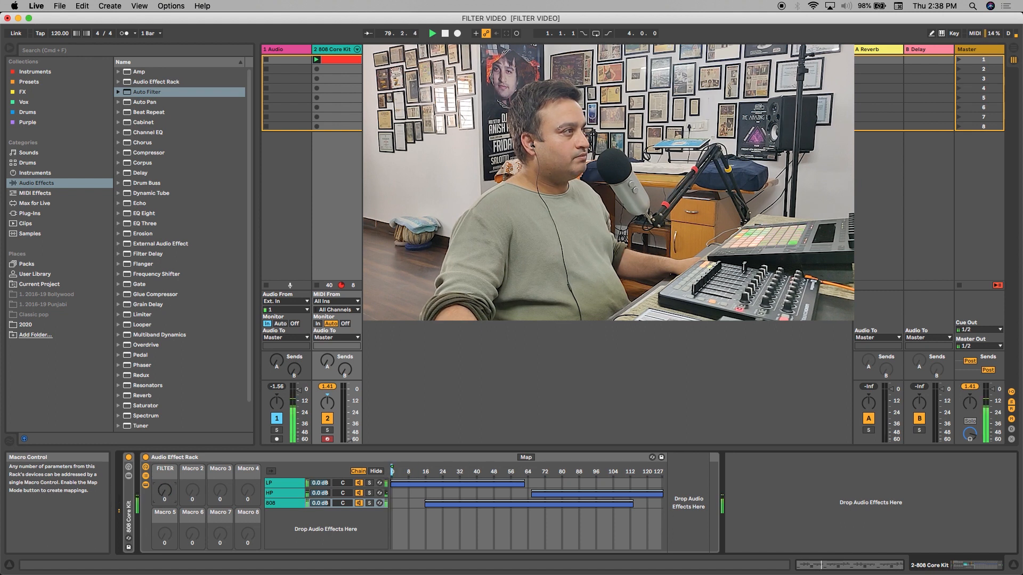
{"action": "left_click_drag", "start_coordinate": [164, 486], "coordinate": [164, 470]}
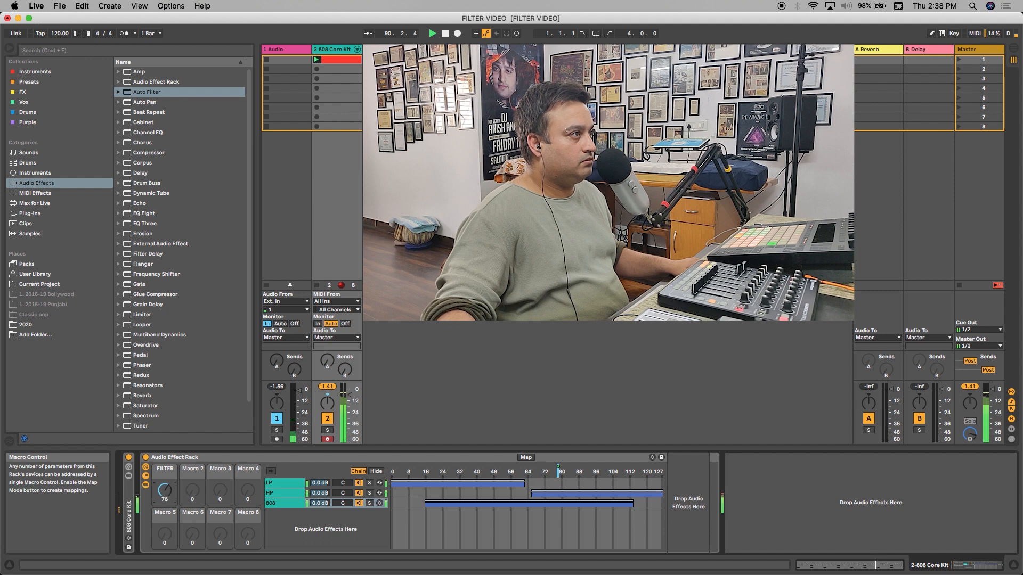
{"action": "left_click_drag", "start_coordinate": [164, 486], "coordinate": [164, 464]}
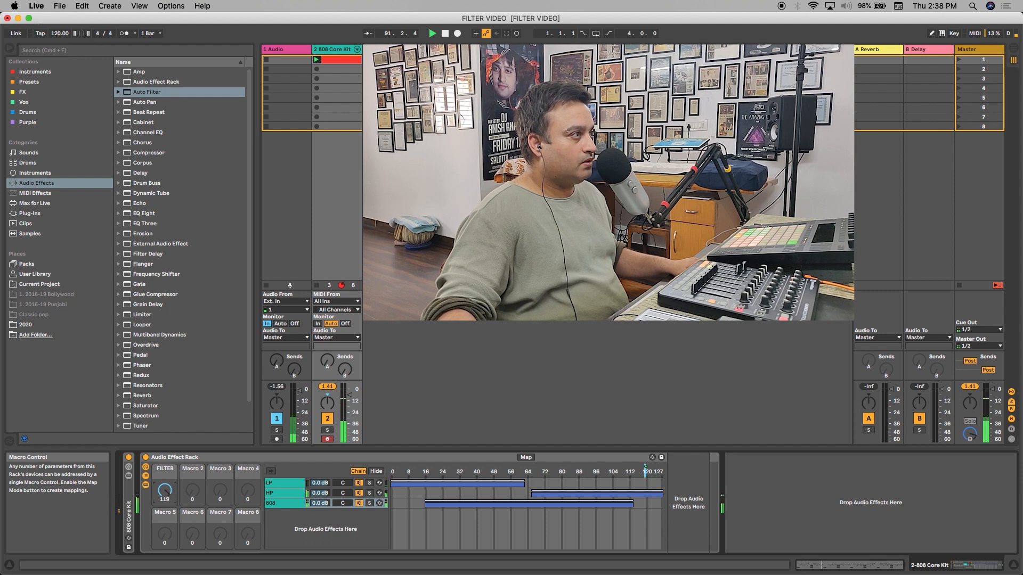
{"action": "left_click_drag", "start_coordinate": [164, 486], "coordinate": [164, 495]}
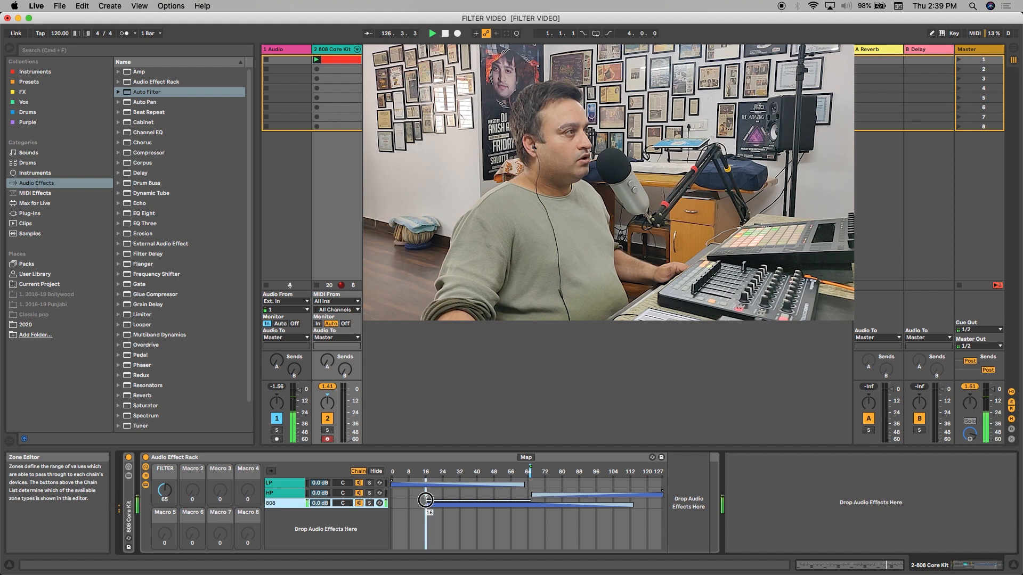
Step: Add fade ranges to the chain zones and sweep FILTER to hear the crossfade
{"action": "left_click_drag", "start_coordinate": [425, 500], "coordinate": [524, 493]}
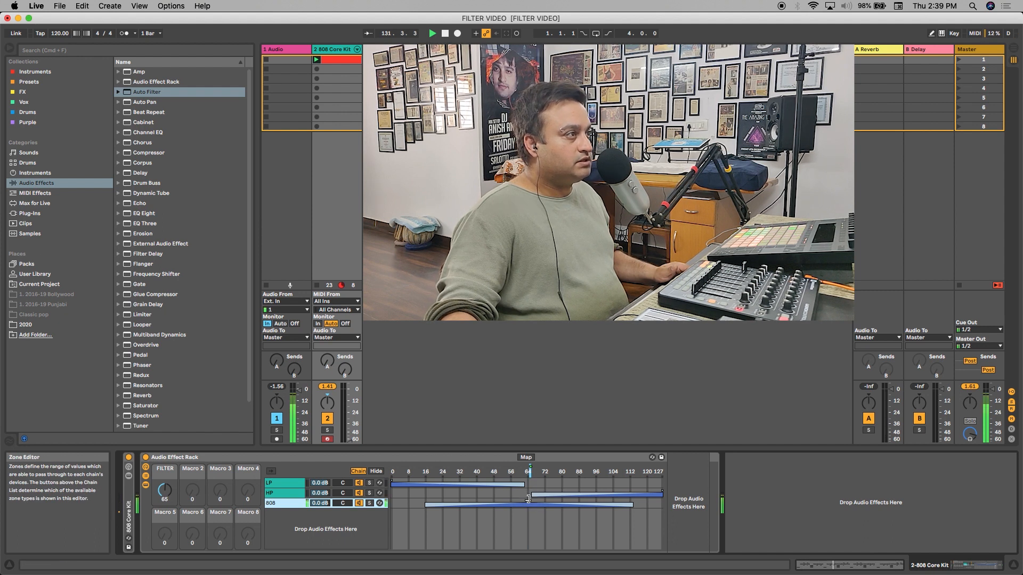
{"action": "left_click", "coordinate": [525, 499]}
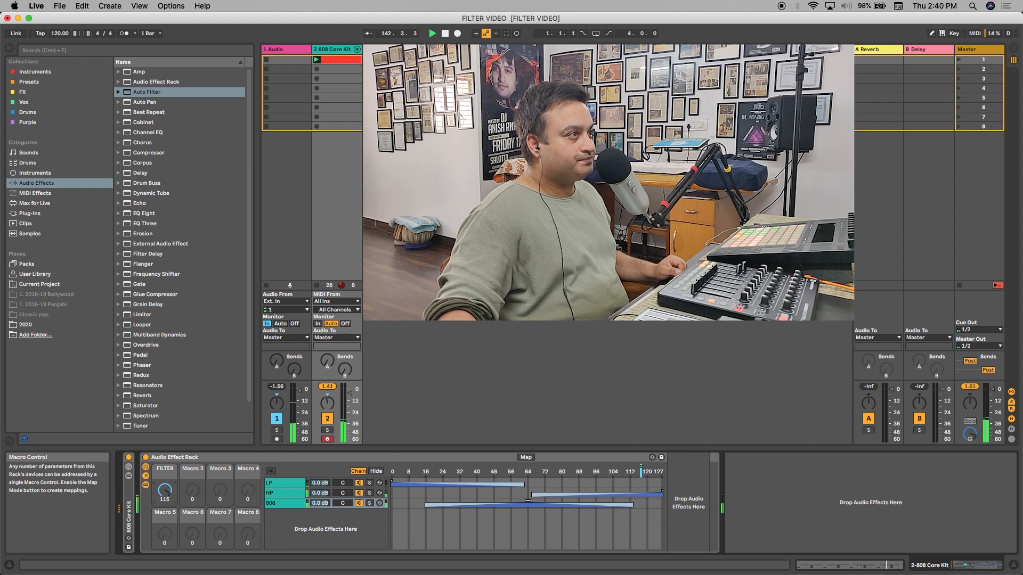
{"action": "left_click_drag", "start_coordinate": [165, 489], "coordinate": [164, 502]}
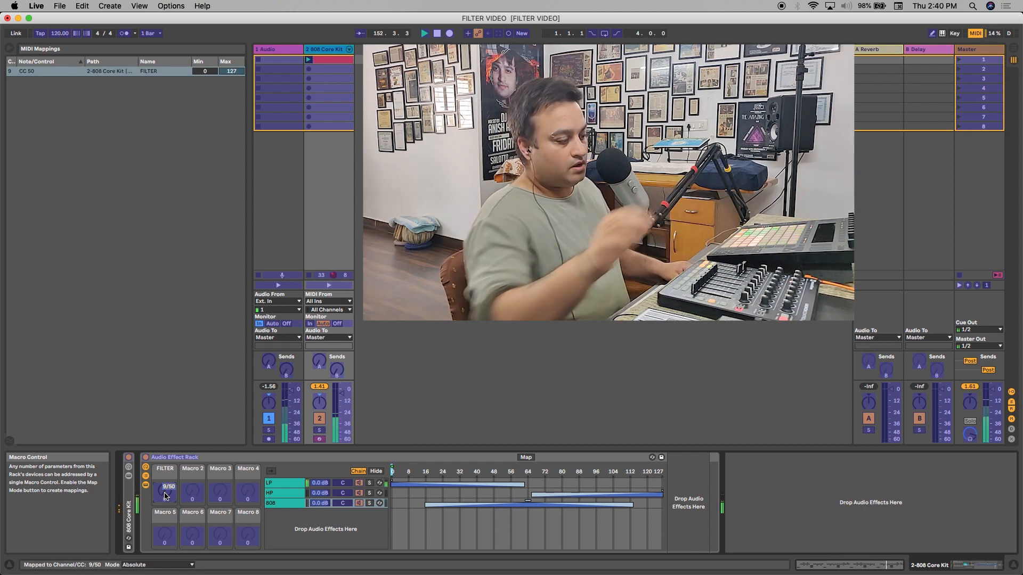
{"action": "mouse_move", "coordinate": [975, 33]}
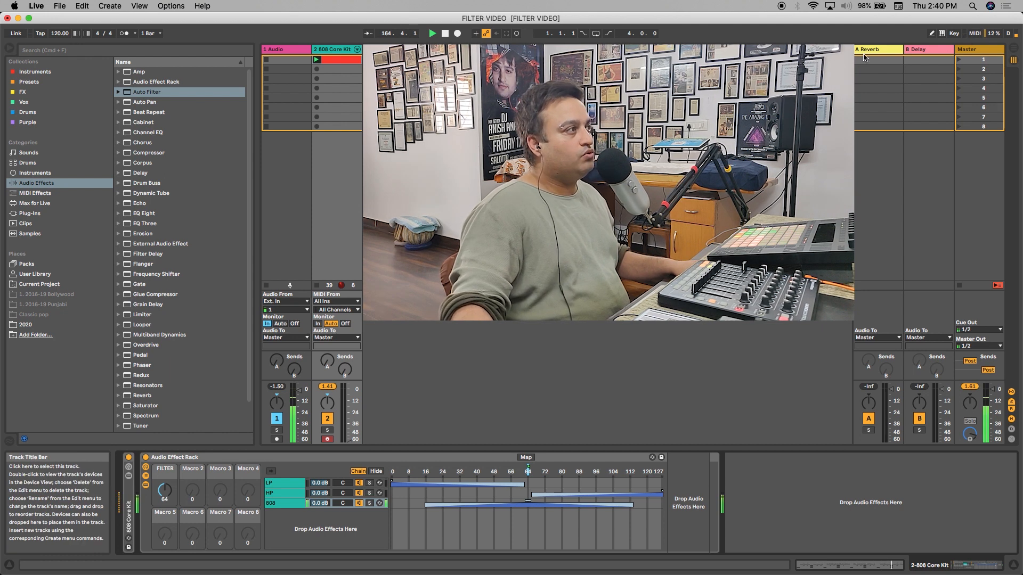
Step: Select the HP chain to reveal its Auto Filter at 738 Hz with FILTER macro at 64
{"action": "left_click", "coordinate": [269, 492]}
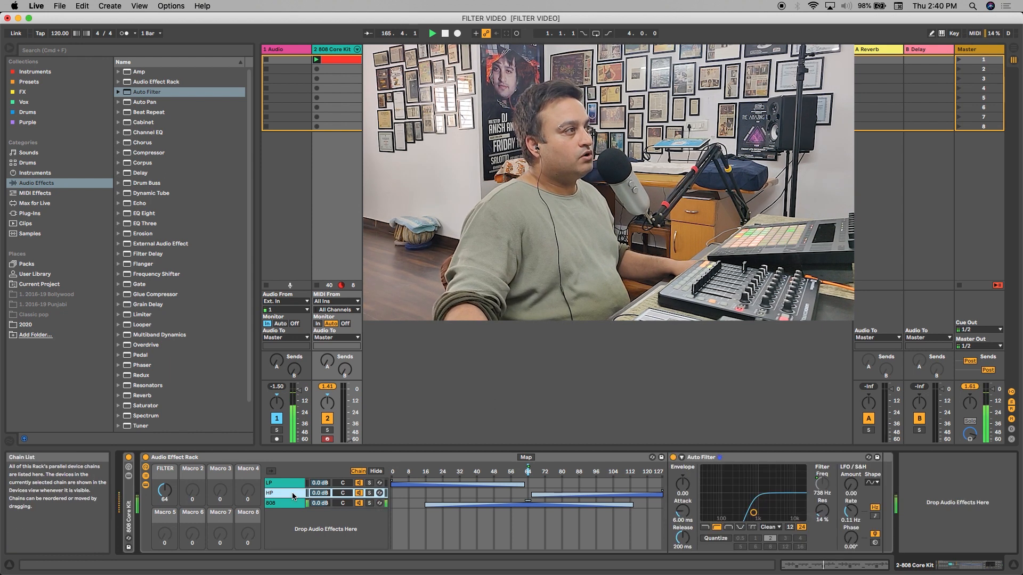